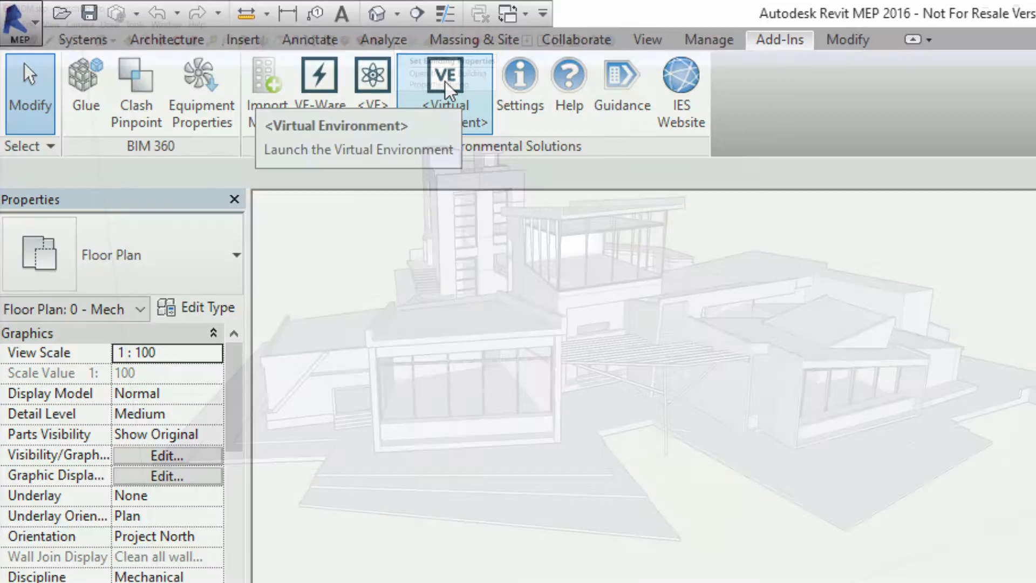
Step: Launch the Virtual Environment from Revit's Add-Ins tab and from SketchUp's Launch VE button
left_click(447, 83)
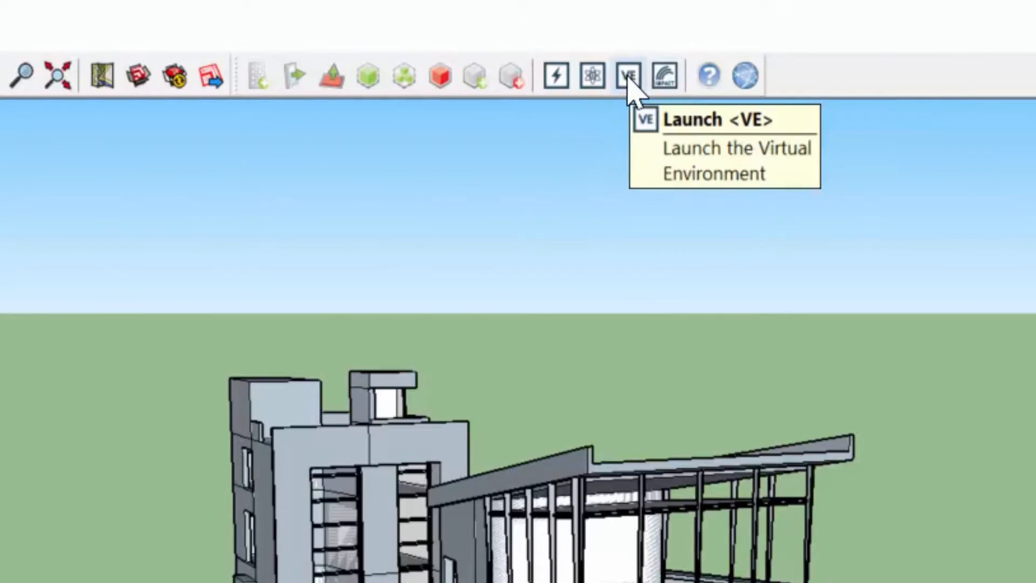
left_click(629, 74)
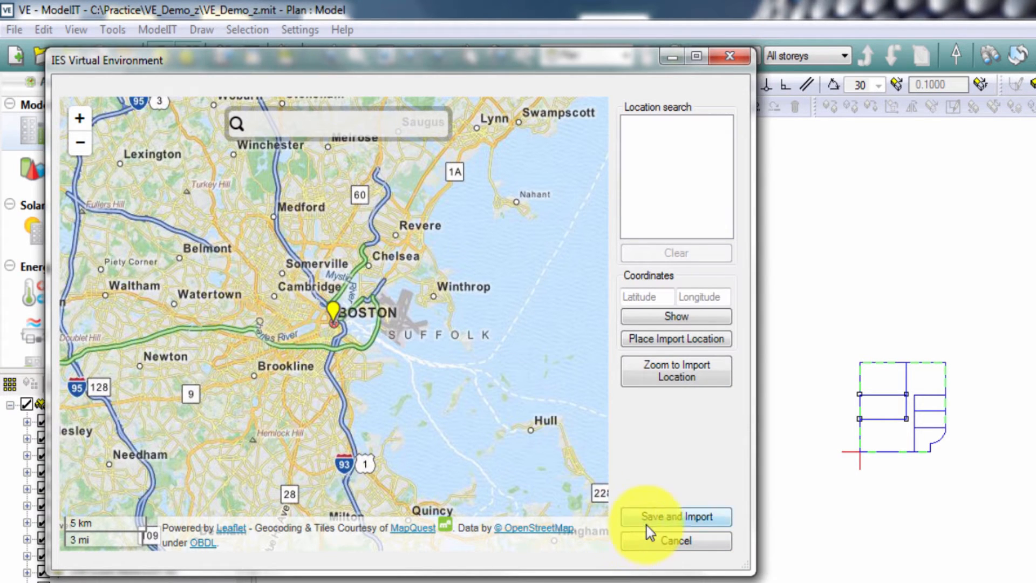
Step: Save the marked Boston OpenStreetMap location and import it into ModelIT
left_click(676, 516)
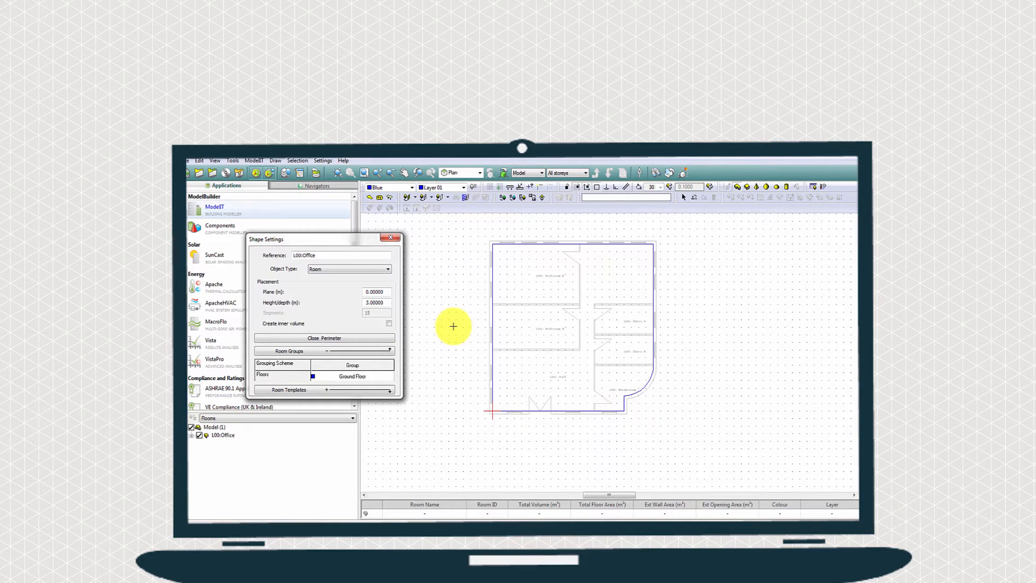
Step: Draw the office room outline, preview it in Axonometric view, and return to Plan view
left_click(323, 338)
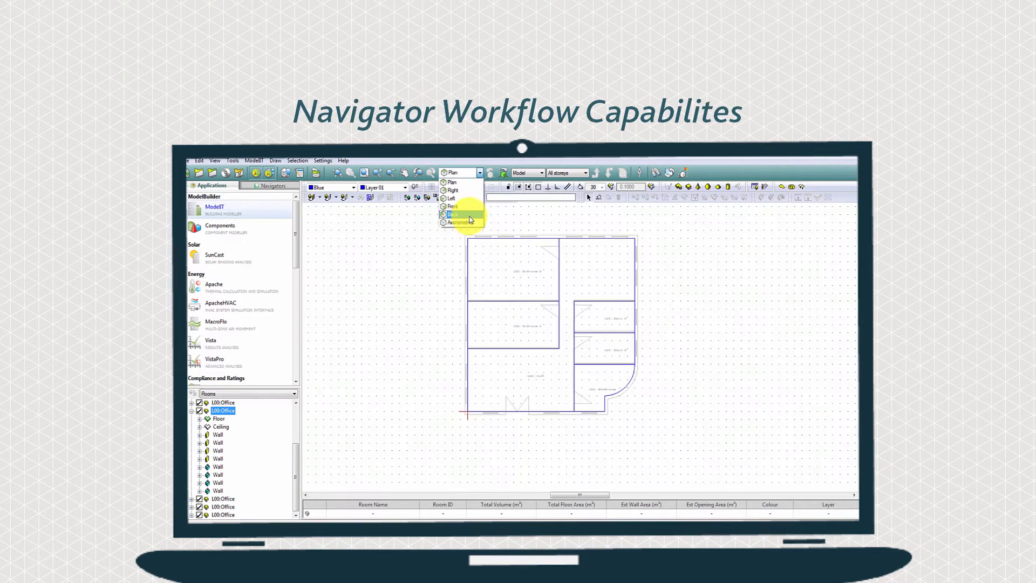
left_click(458, 224)
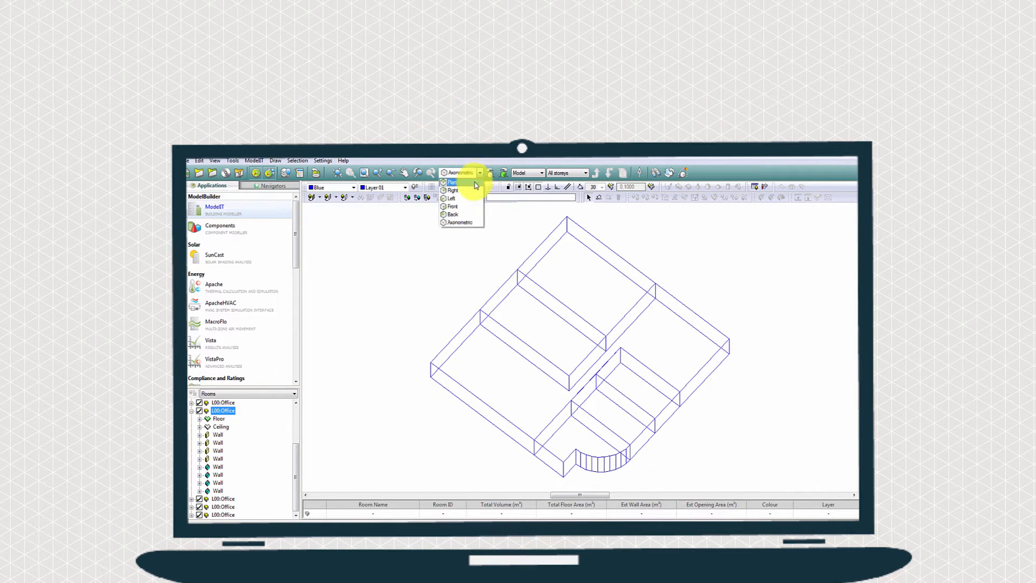
left_click(452, 182)
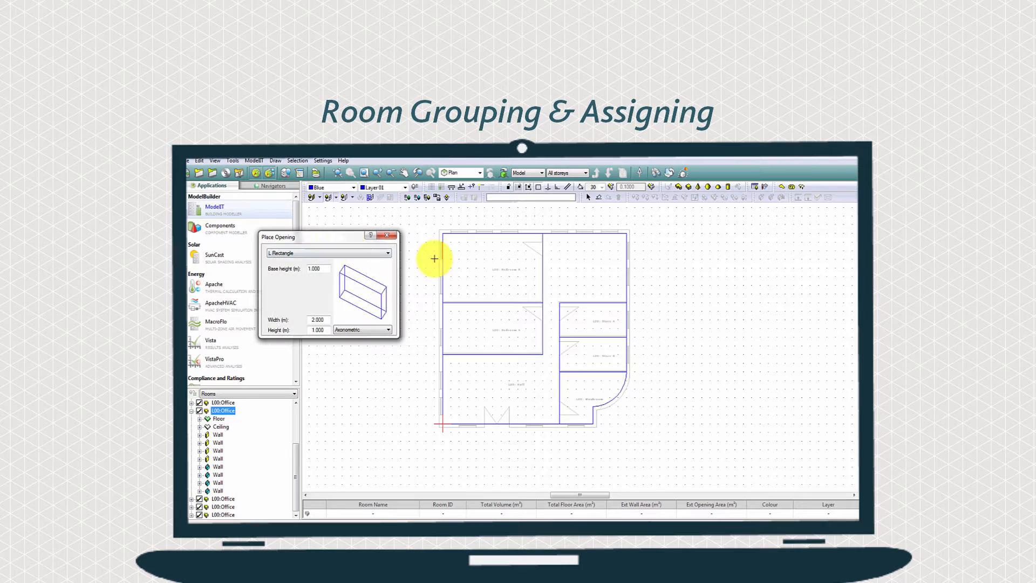
Step: Place a rectangular window opening on a room wall and show the model in the Model Viewer
left_click(389, 236)
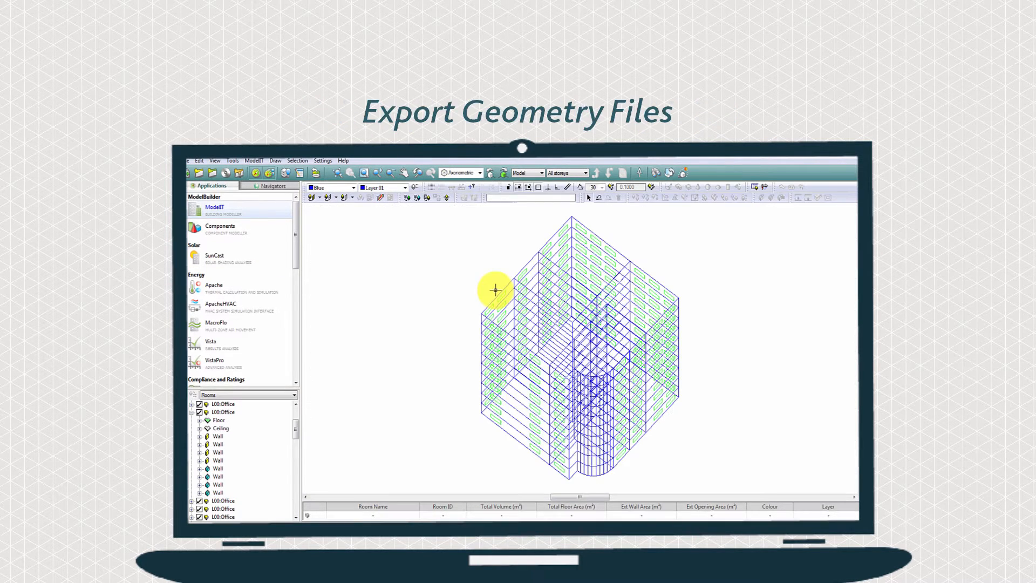
left_click(685, 181)
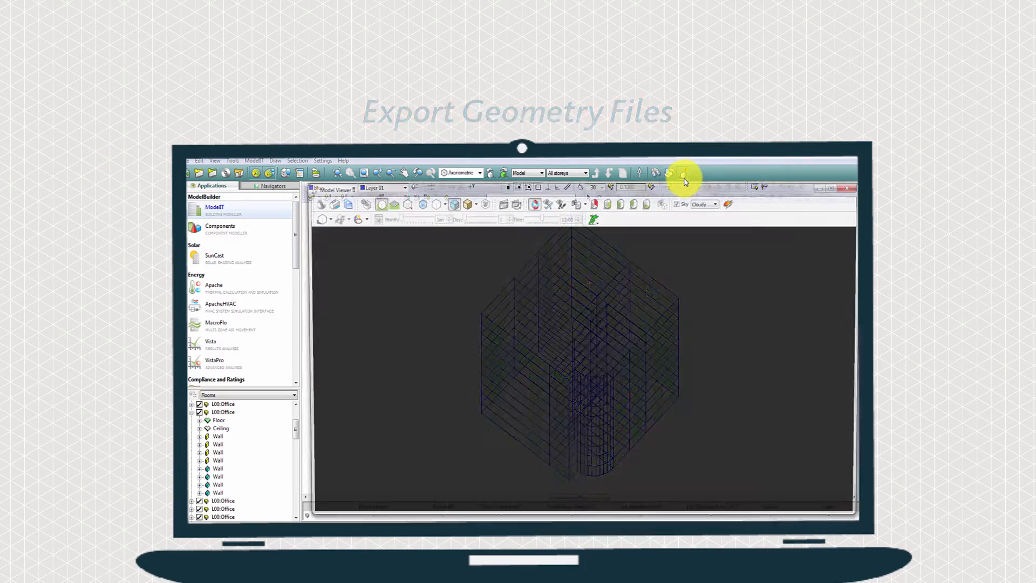